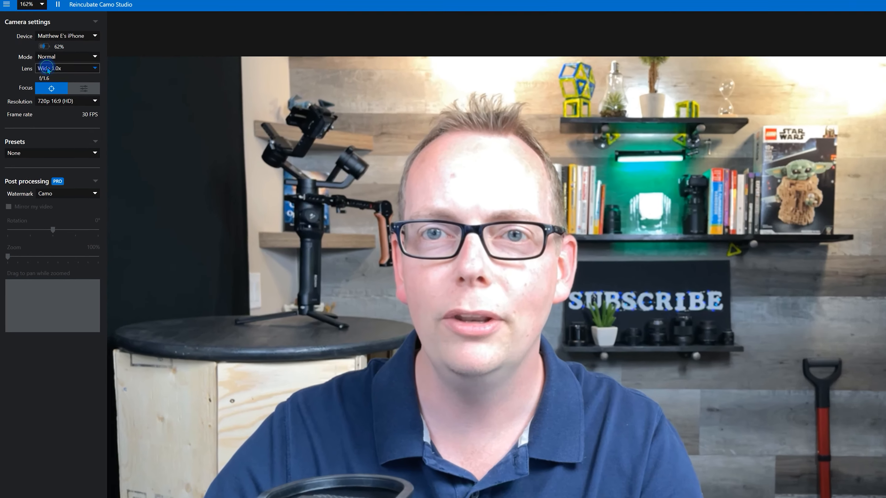
Try the front selfie camera, then return to the rear Wide lens
click(67, 68)
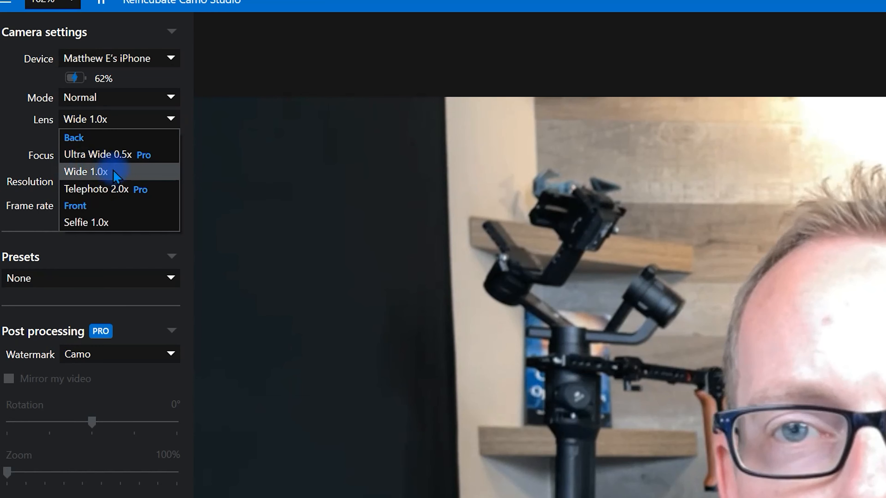
click(86, 222)
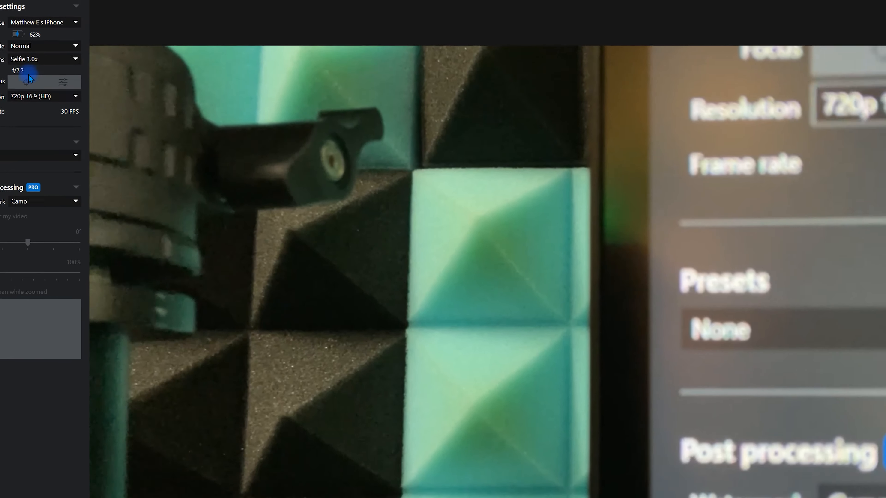
click(53, 55)
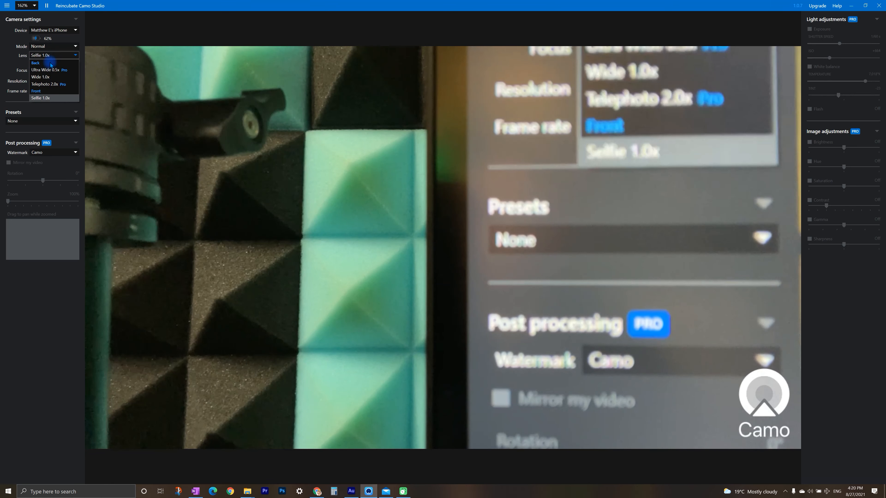
click(40, 76)
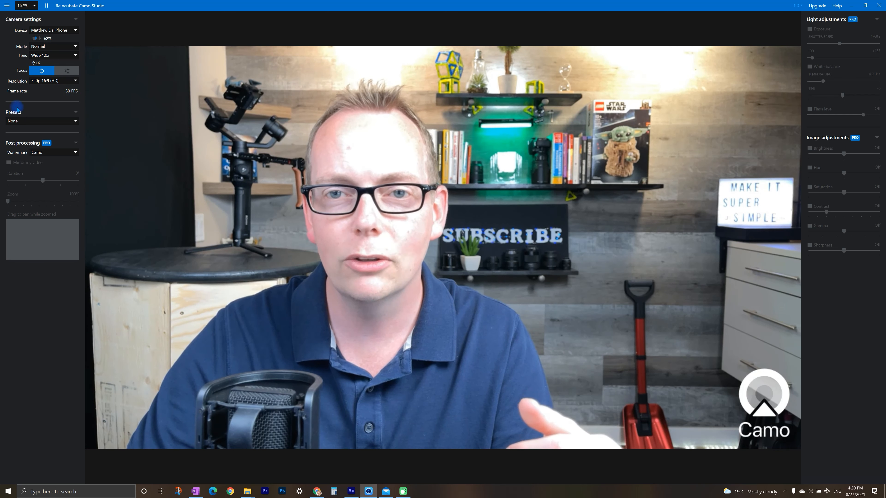
Set the Watermark under Post processing to None, removing the Camo watermark
click(41, 121)
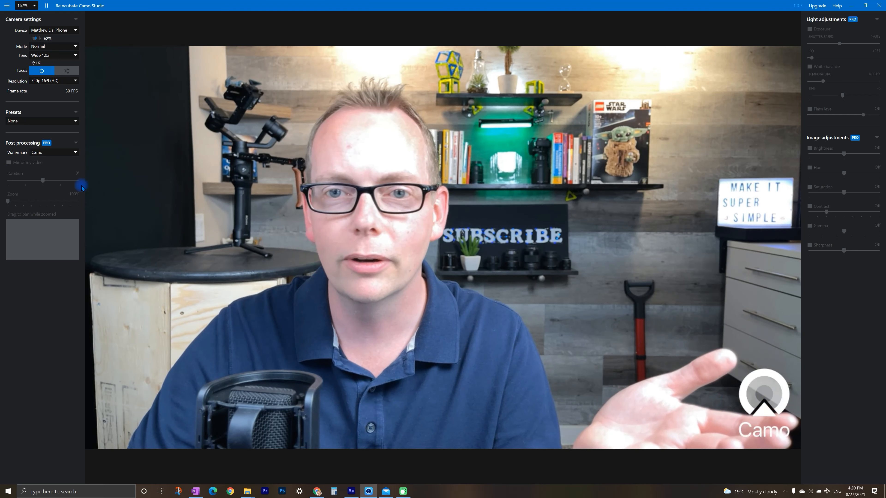
click(73, 152)
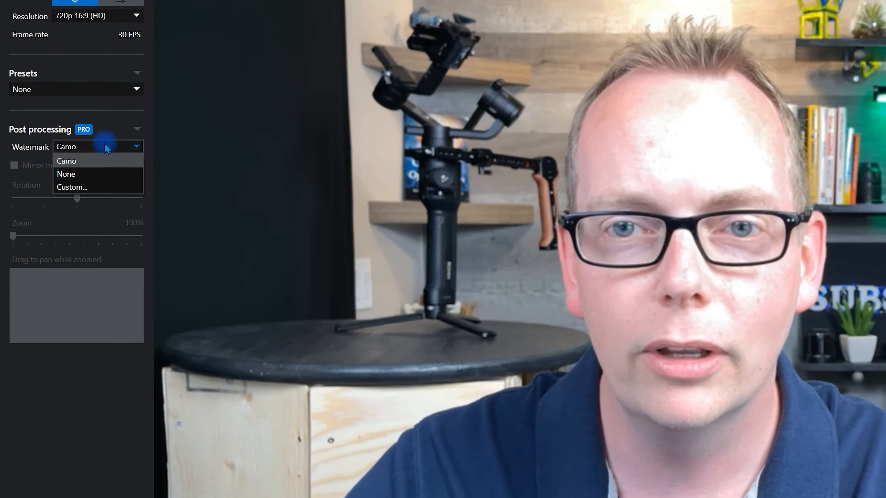
click(65, 173)
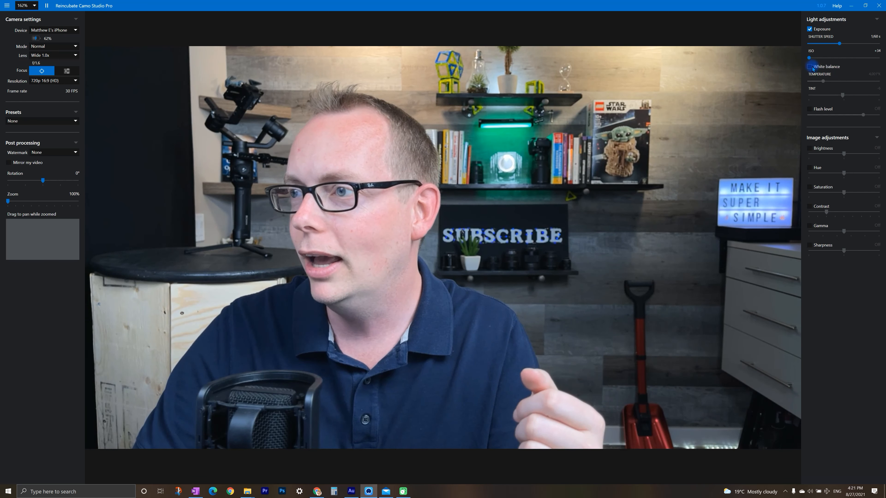
Enable White balance at about 4,076 K and try the Flash level before leaving it off
click(809, 66)
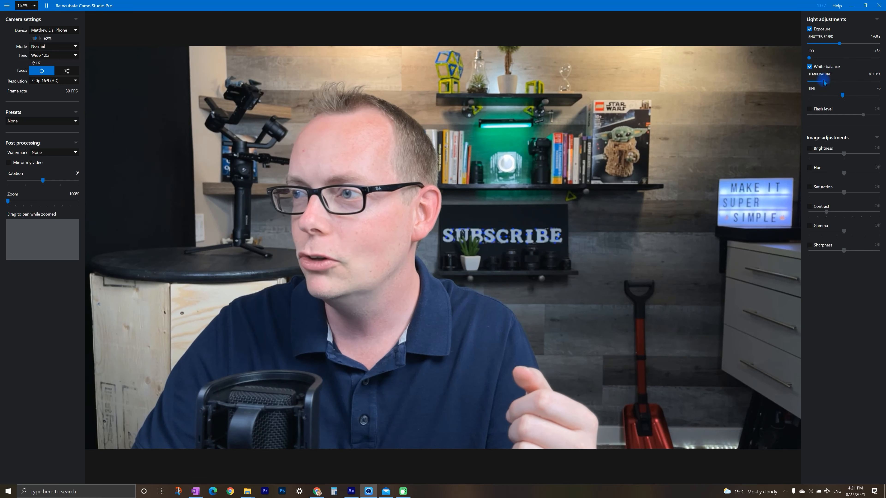
drag(823, 80, 840, 81)
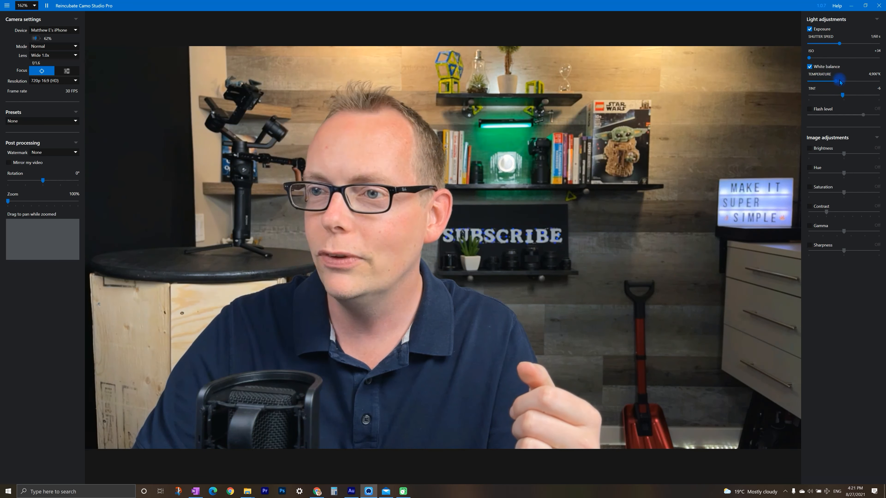
drag(840, 80, 835, 80)
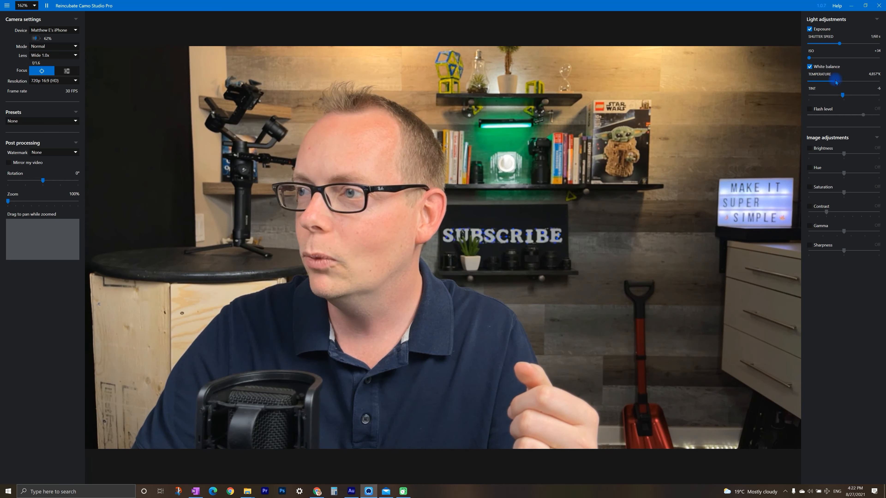
drag(837, 81, 832, 81)
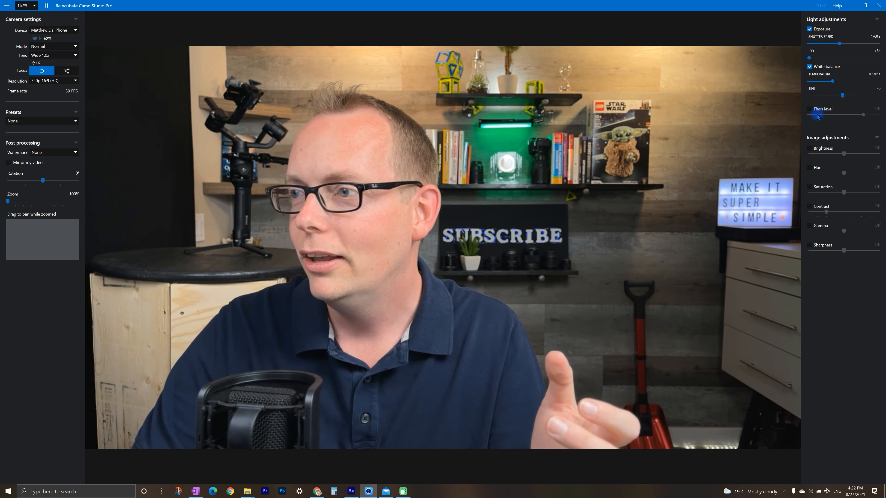
drag(809, 115, 863, 115)
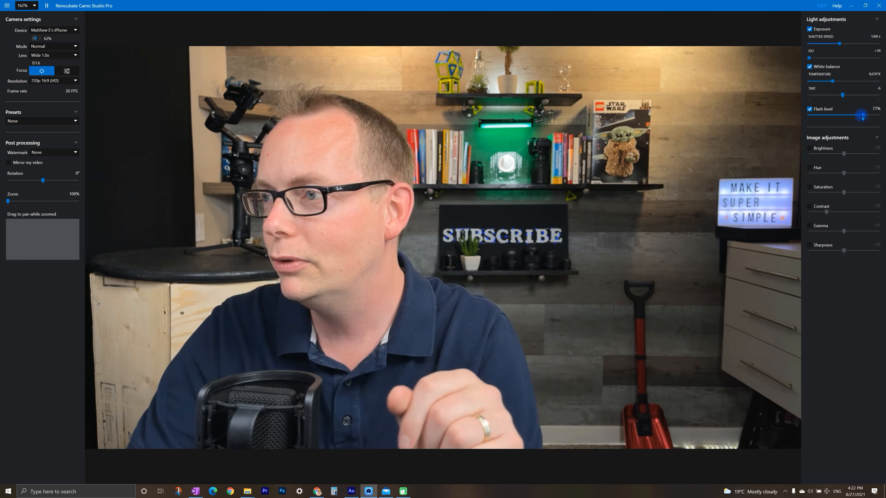
drag(861, 117, 853, 116)
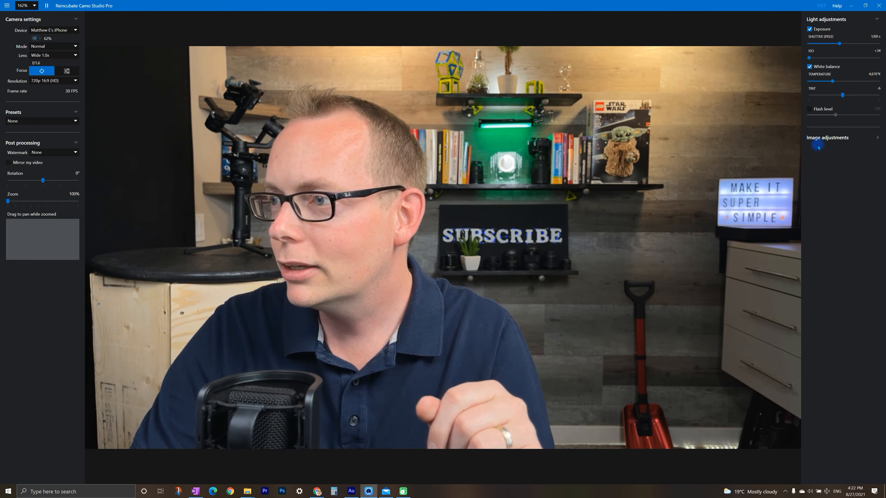
Expand the Image adjustments section to show its controls again
click(827, 137)
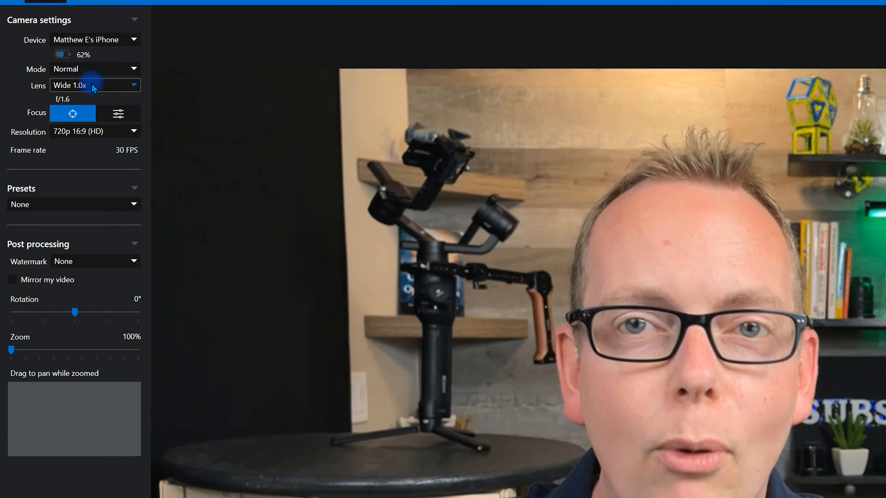
Switch the camera Mode to Portrait (beta) and adjust the background blur strength
click(94, 85)
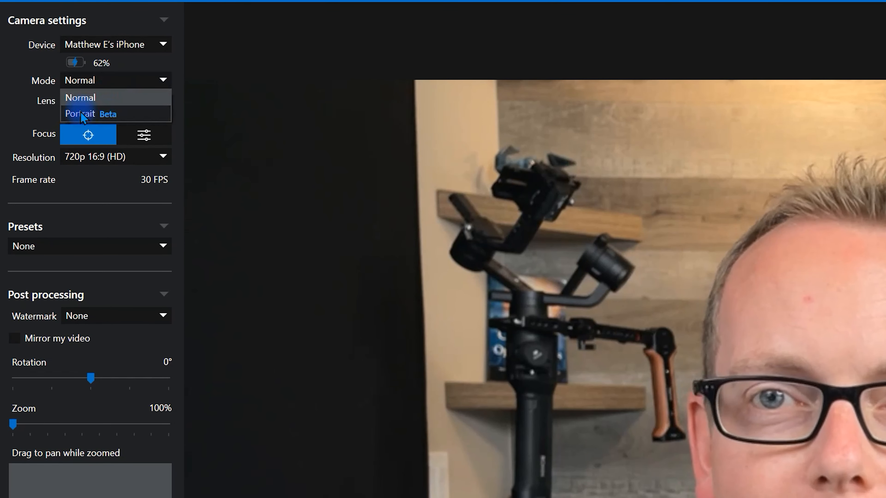
click(89, 114)
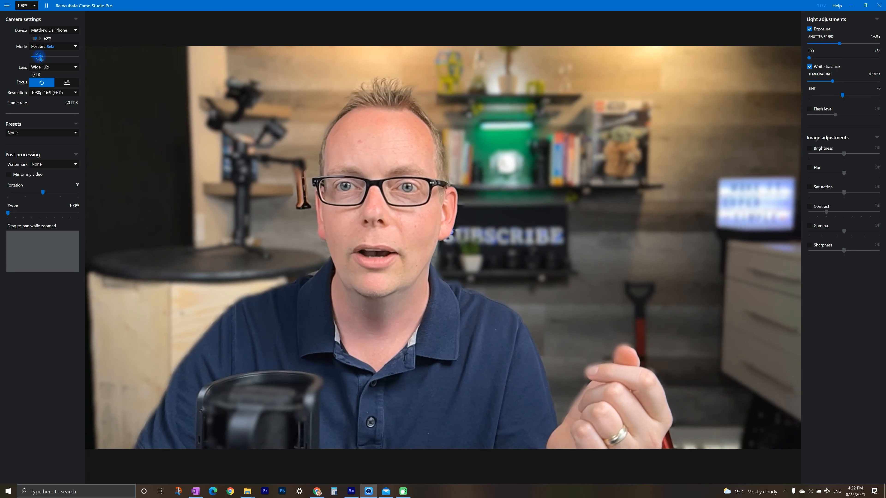
drag(39, 56, 64, 56)
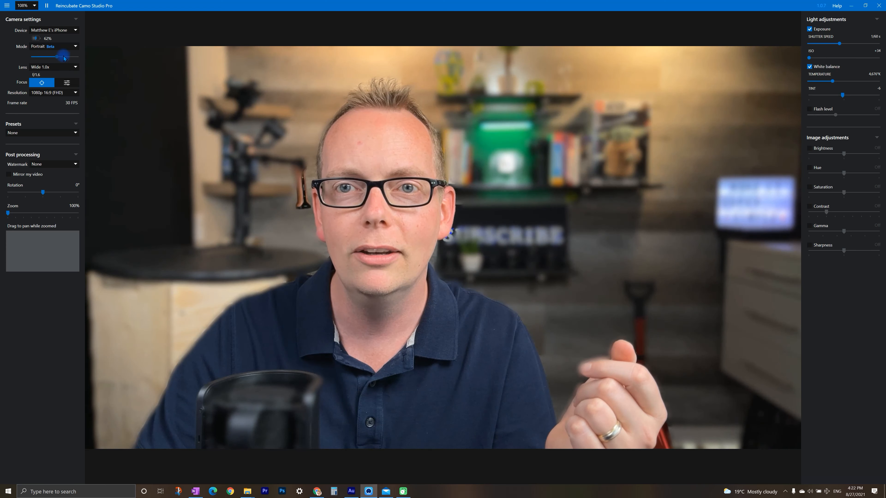
drag(63, 56, 38, 56)
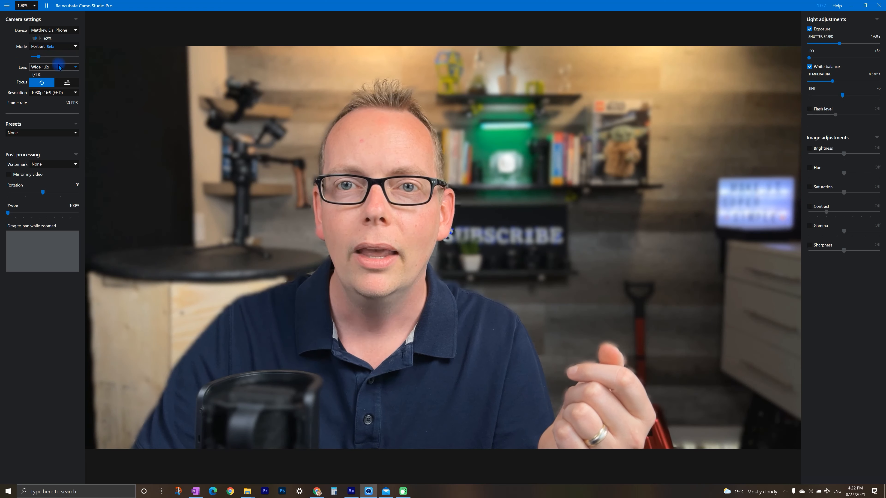
click(53, 46)
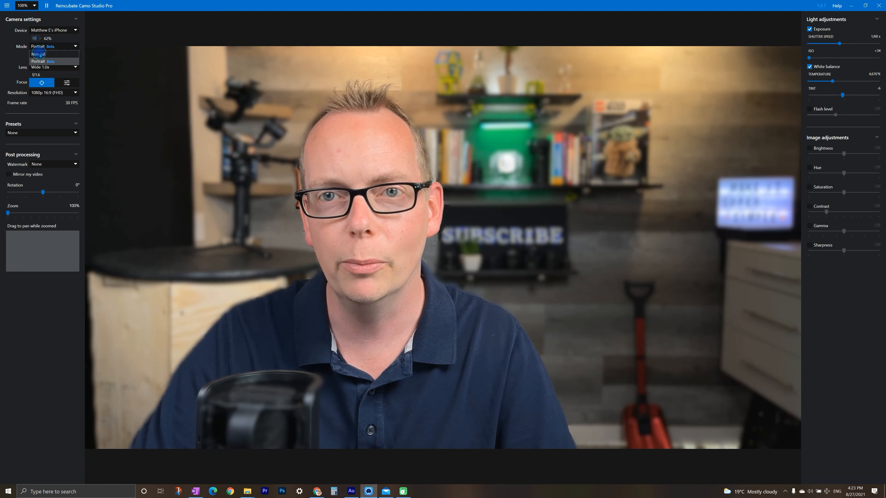
Keep Portrait mode selected and set Focus to manual adjustment
click(37, 61)
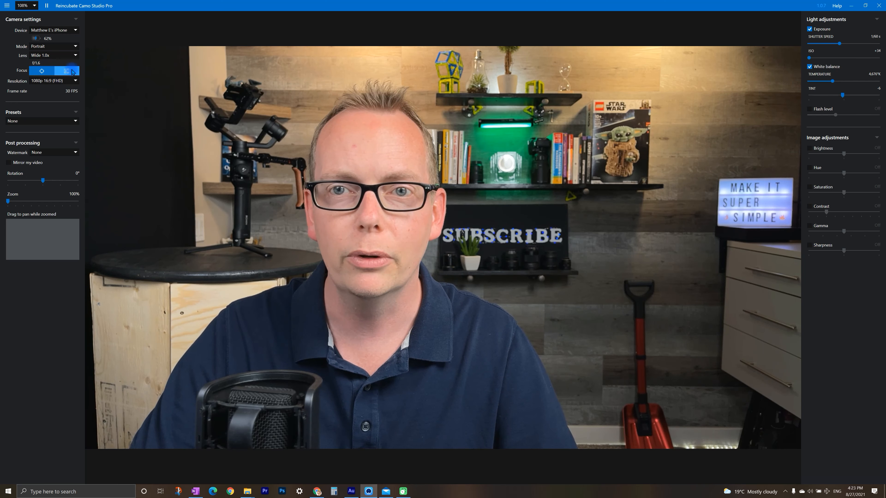
click(66, 70)
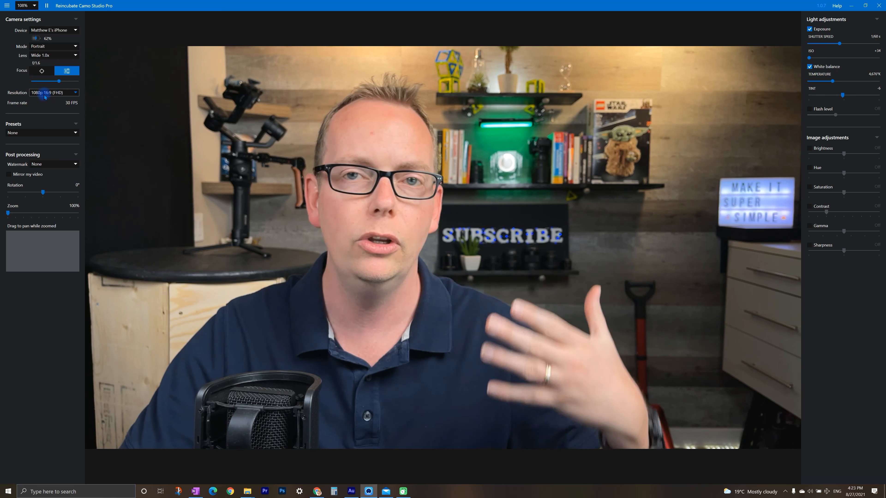
Try 720p 16:9, return to 1080p 16:9 (FHD), and turn on Mirror my video
click(55, 92)
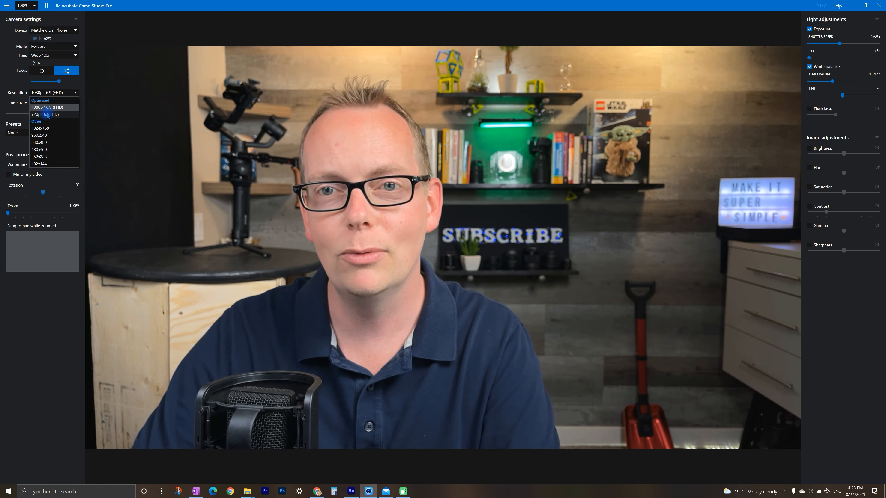
click(45, 114)
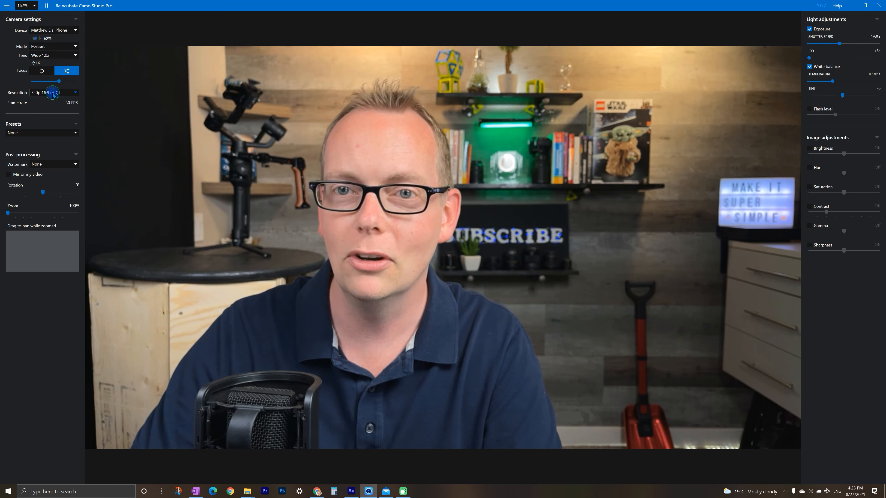
click(51, 92)
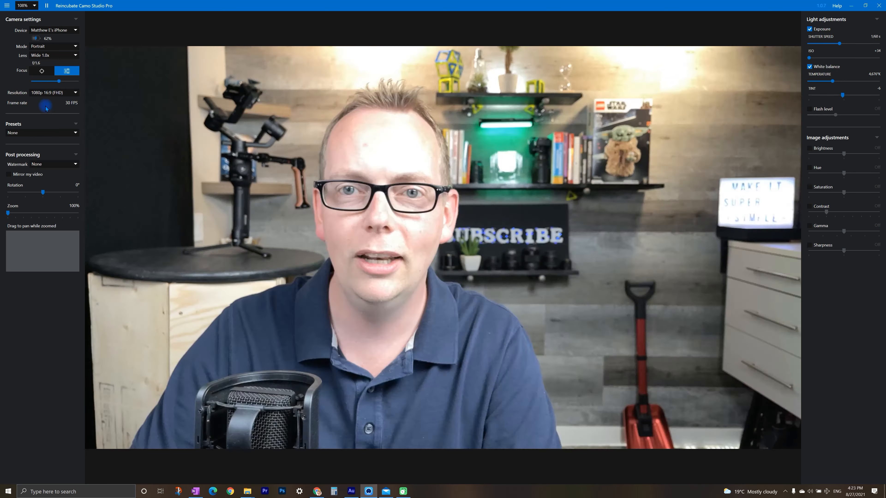
click(9, 174)
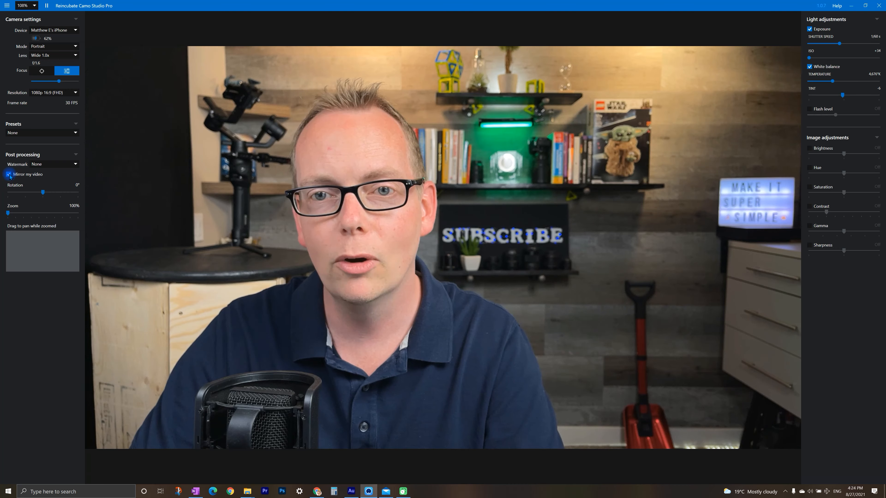
Turn mirroring off and, after rotating to -90° and 90°, leave rotation at 0°
click(10, 174)
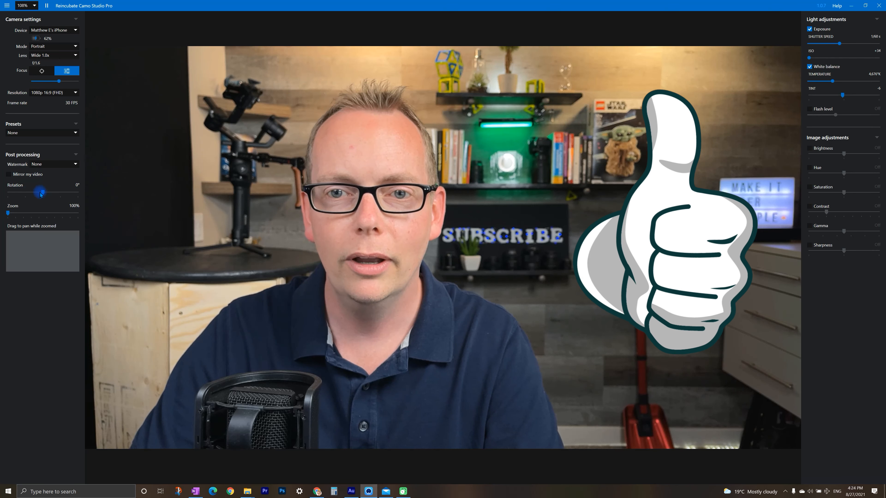
drag(40, 193, 26, 192)
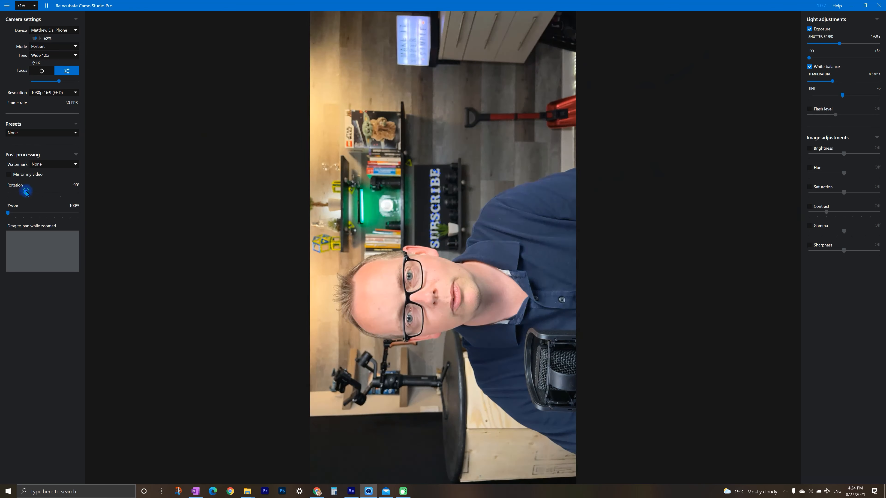
drag(26, 191, 61, 191)
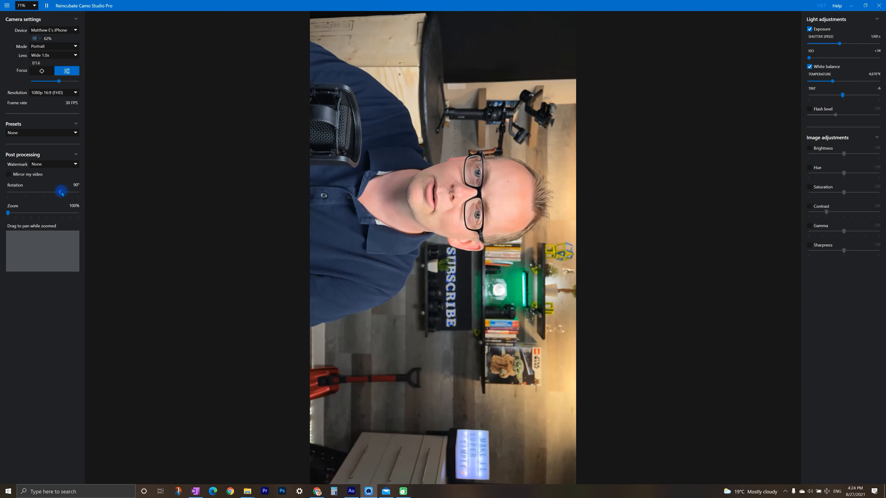
drag(60, 191, 39, 193)
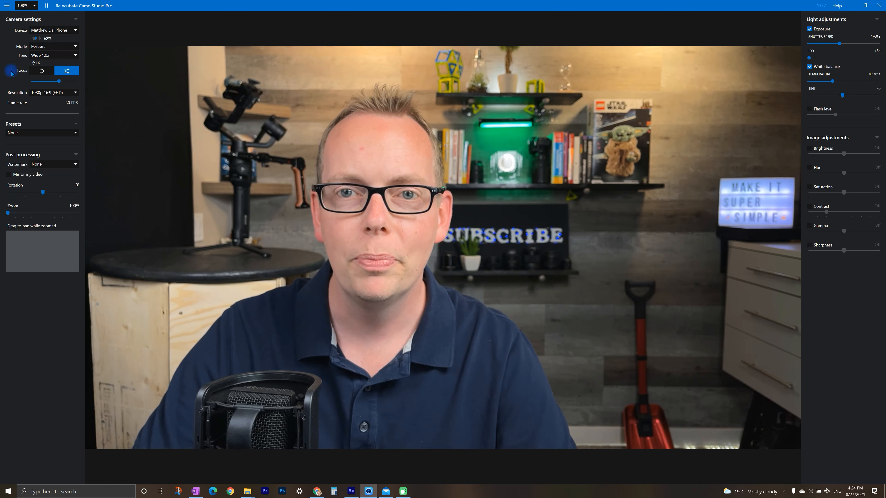
Try the Telephoto 2.0x lens, then keep Wide 1.0x
click(54, 55)
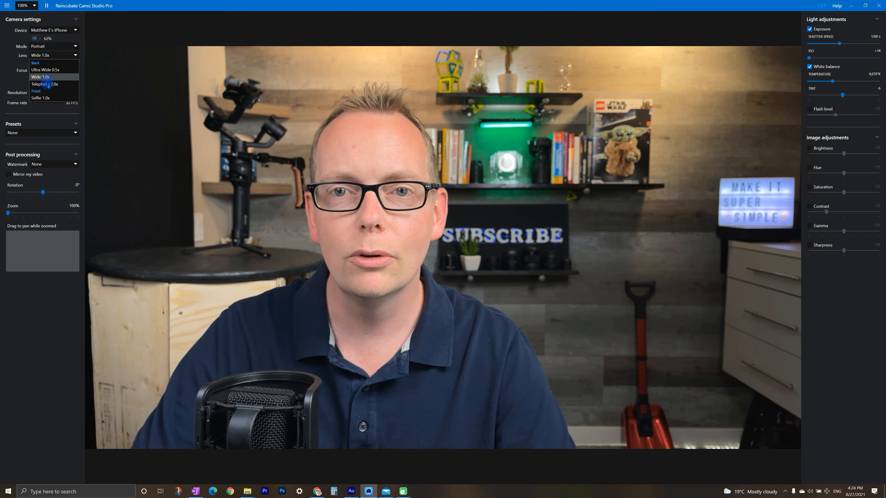
click(44, 83)
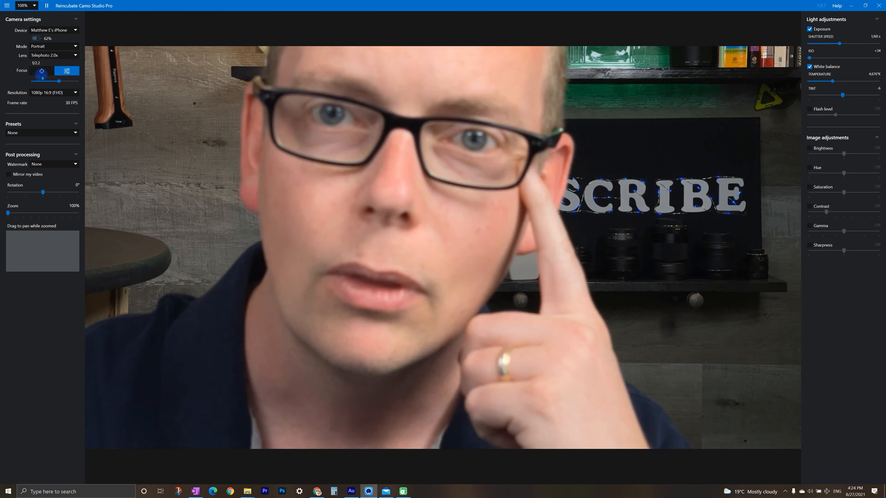
click(51, 55)
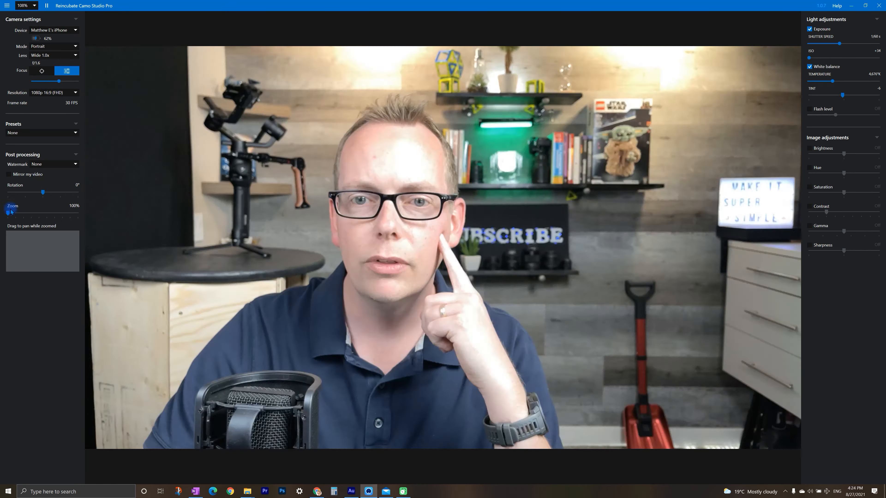
Zoom the framing to 130% with the shot repositioned, and leave Watermark at None after trying Camo
drag(9, 214, 13, 213)
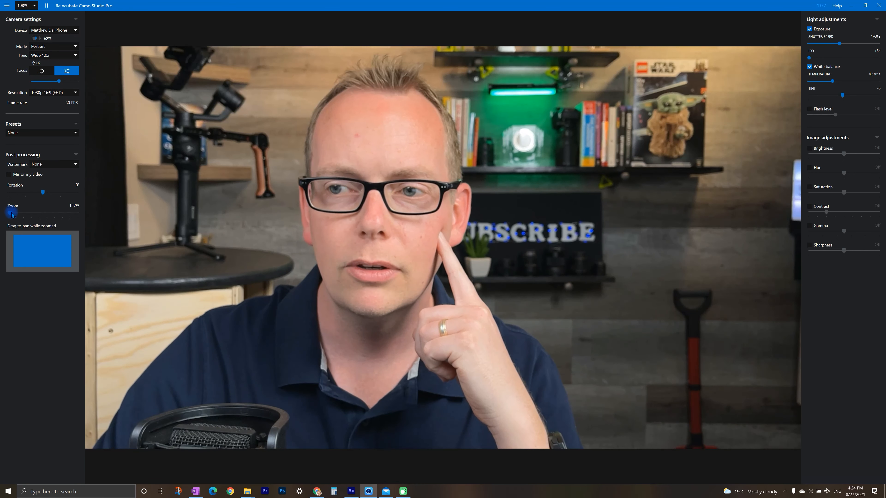
drag(11, 214, 22, 215)
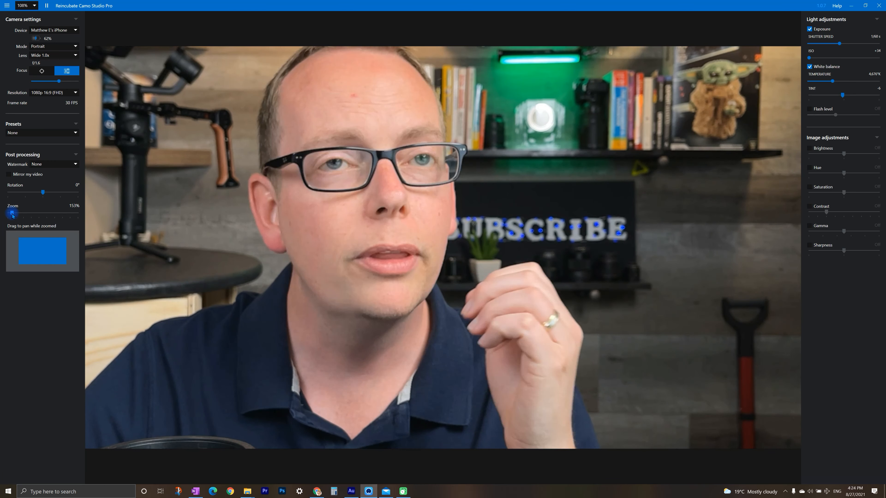
drag(11, 214, 37, 251)
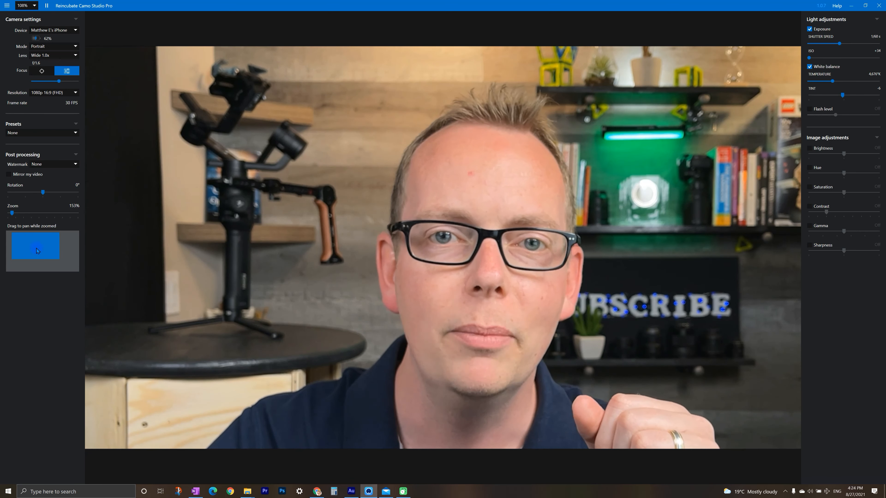
click(53, 164)
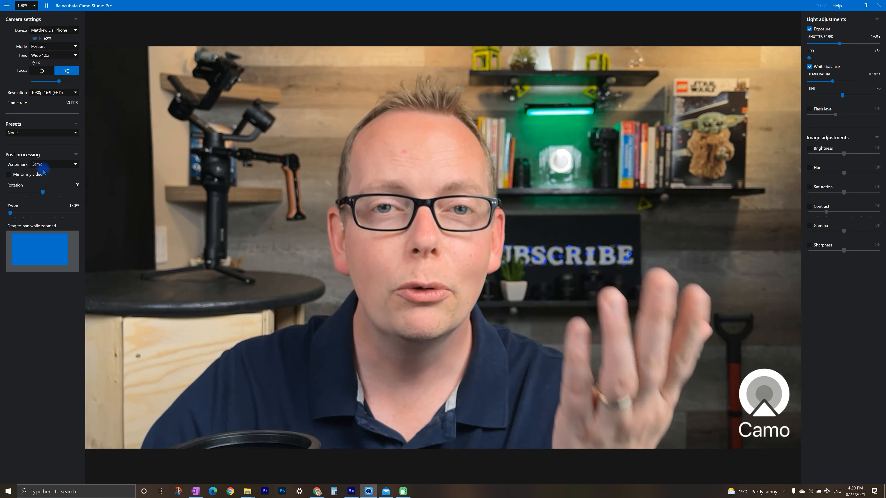
click(39, 164)
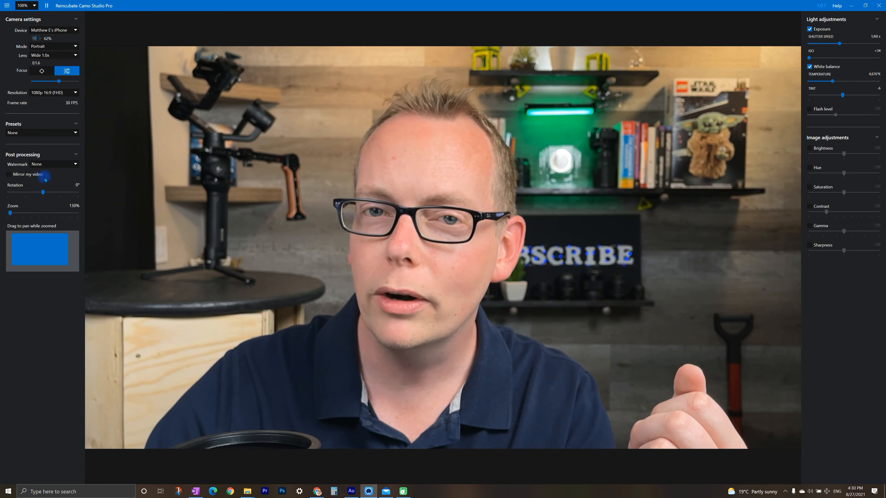